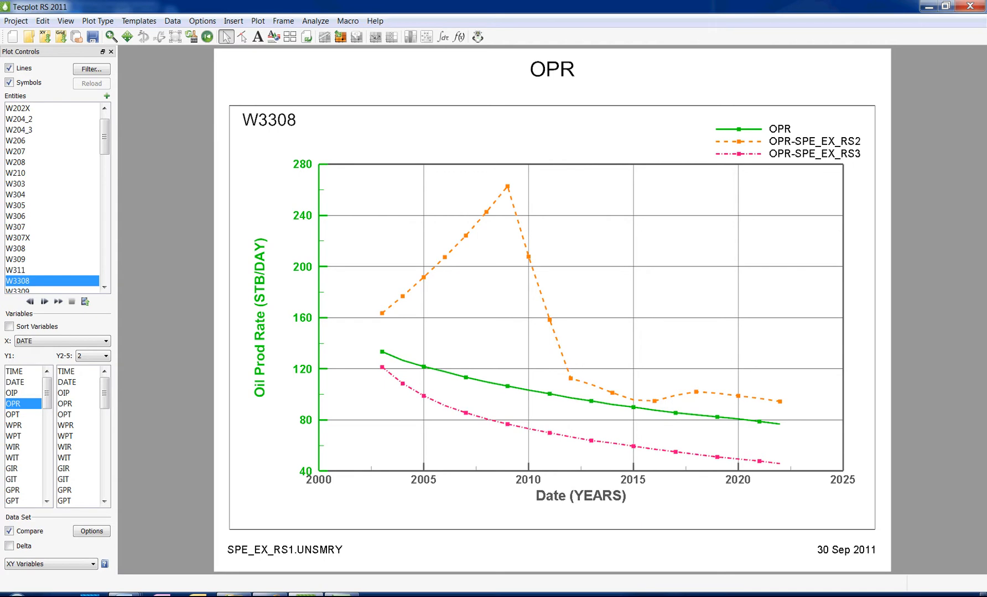
mouse_move(518, 319)
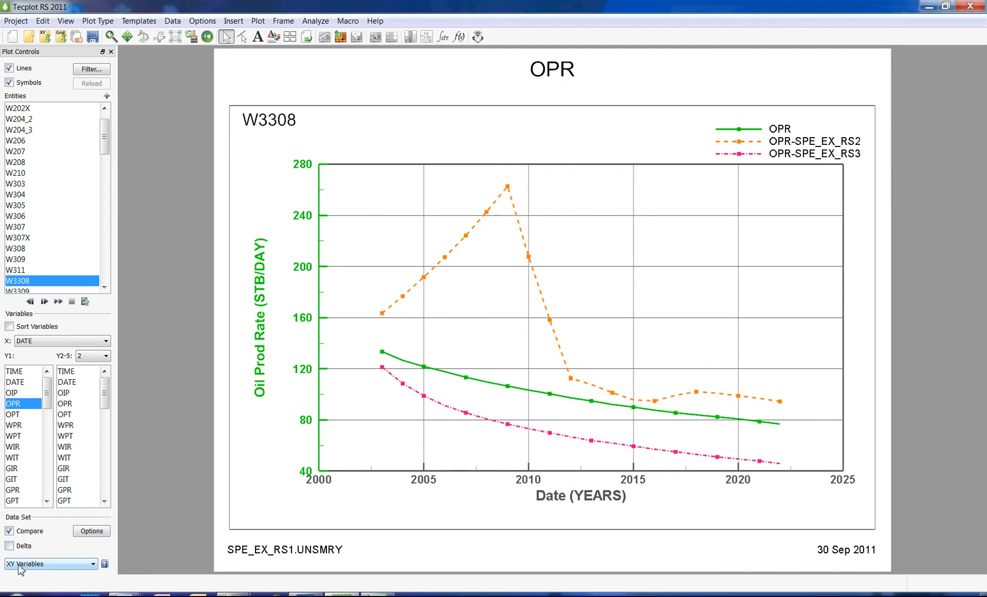
Change the plot type to History Match for the OPR comparison of RS2 and RS3
click(49, 564)
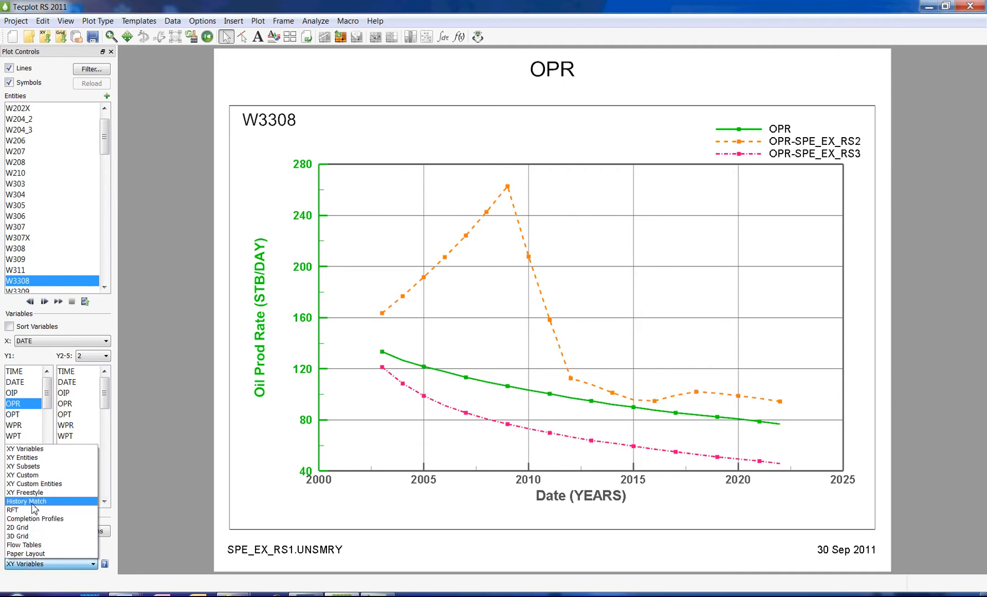
click(27, 501)
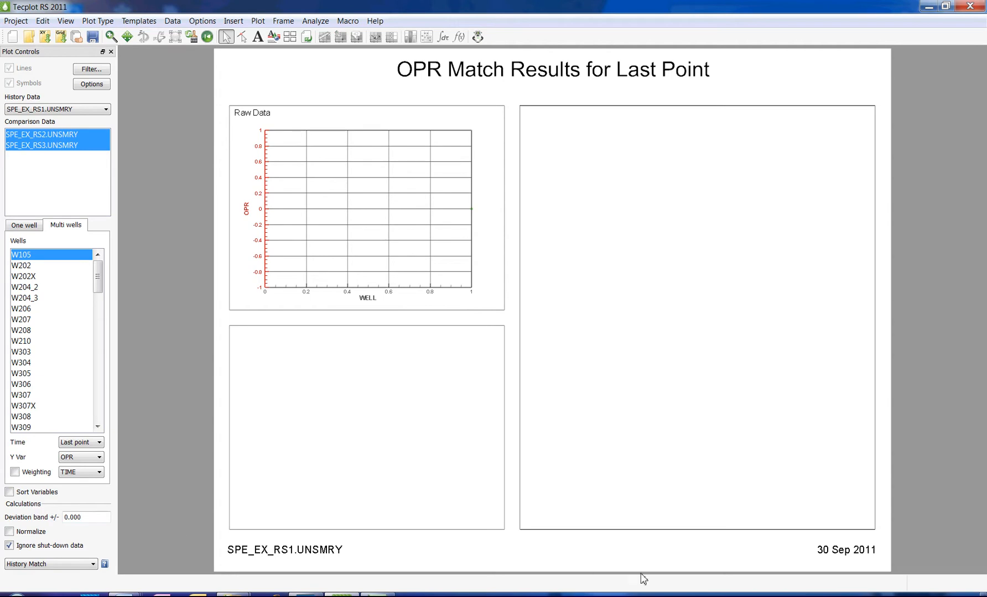
mouse_move(525, 317)
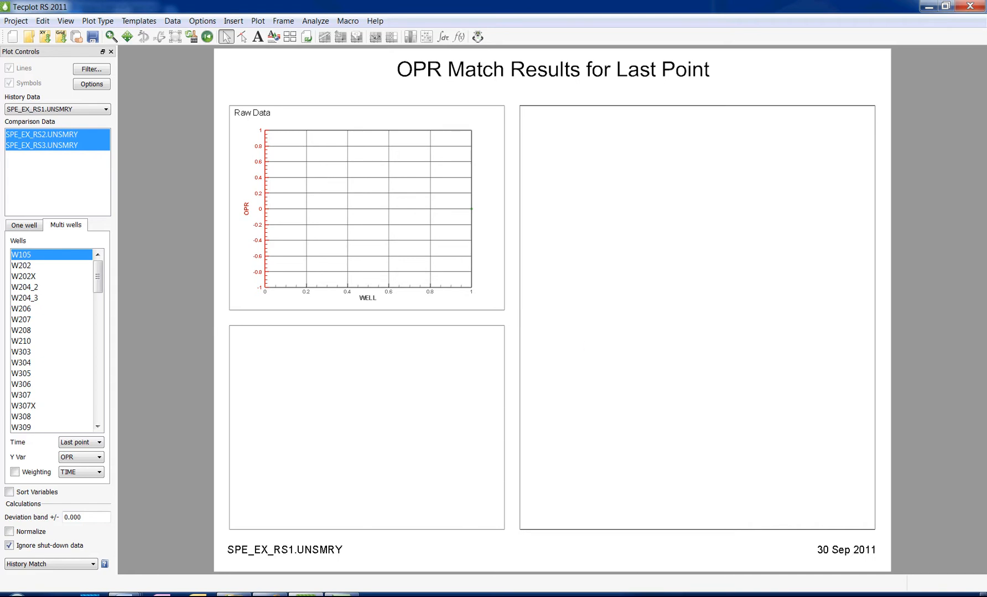
mouse_move(490, 328)
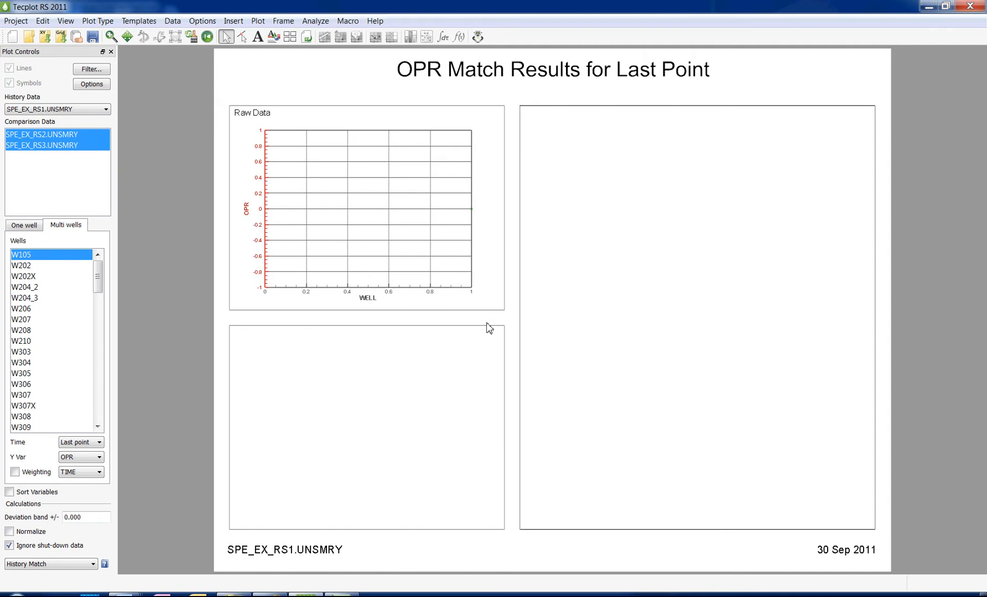
Show the History Match for one well, W3308, with raw OPR, deviations and distribution
click(23, 225)
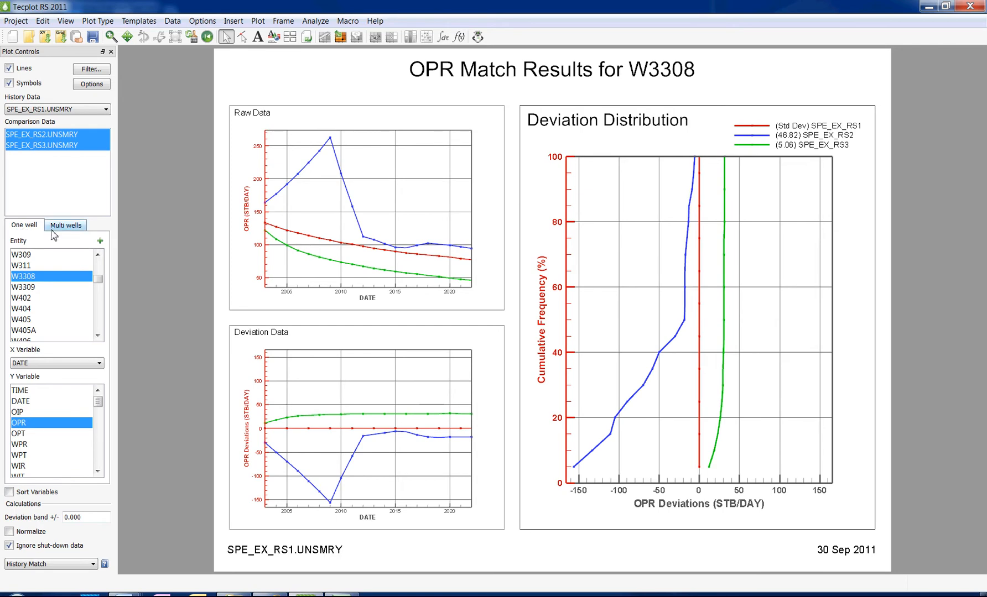
mouse_move(53, 235)
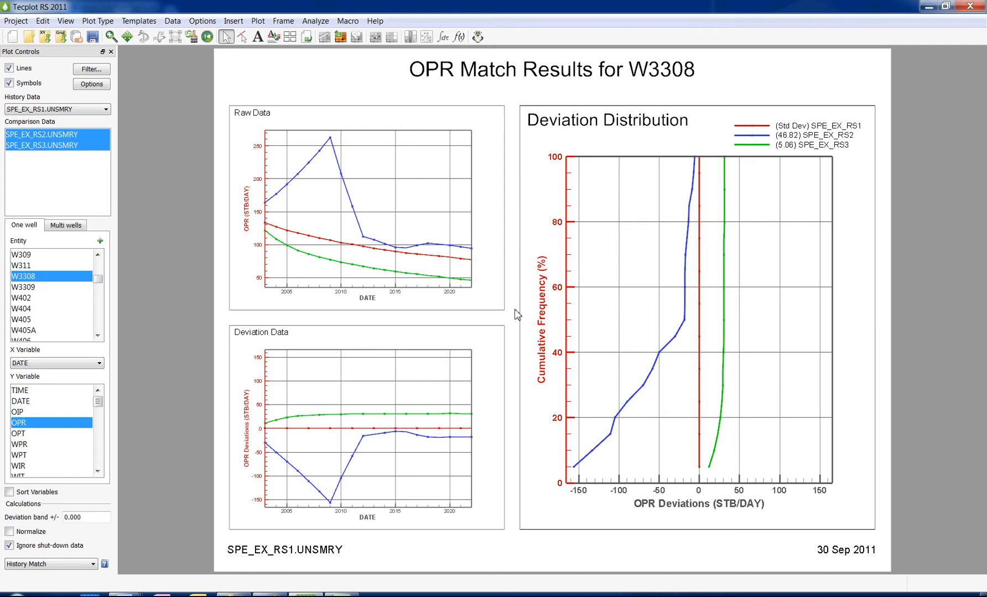
mouse_move(804, 565)
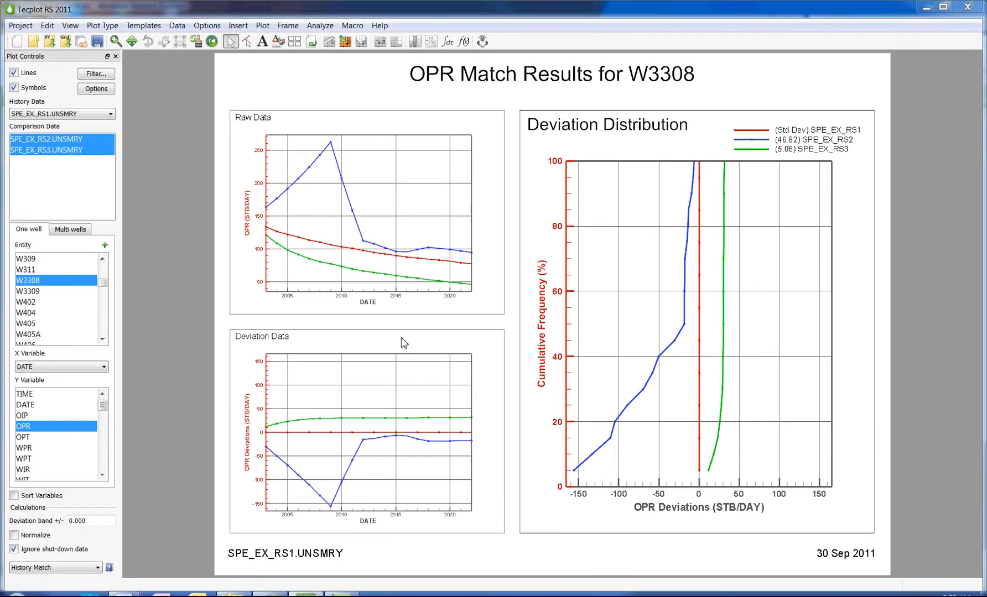
mouse_move(29, 280)
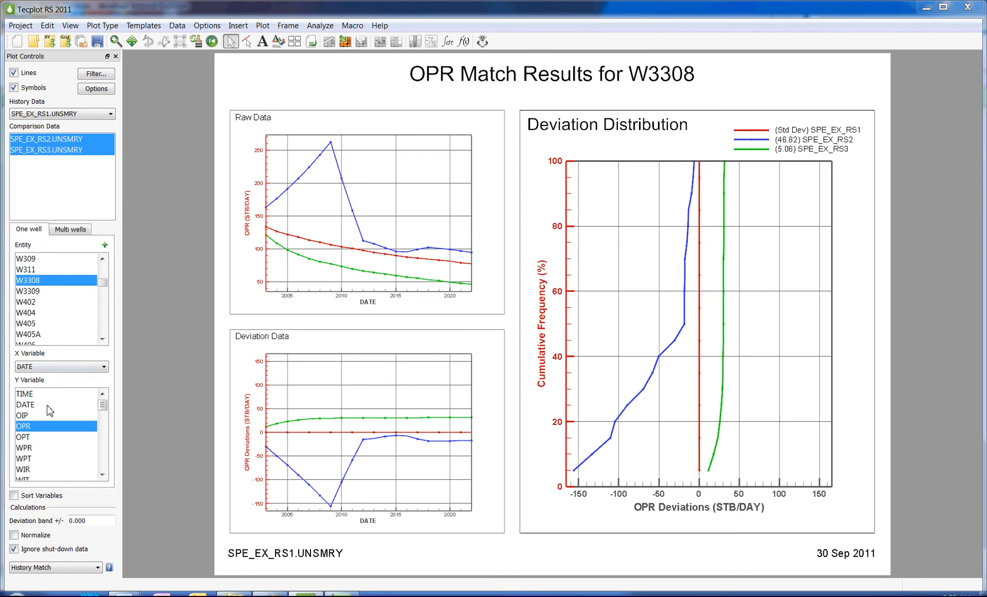
mouse_move(48, 445)
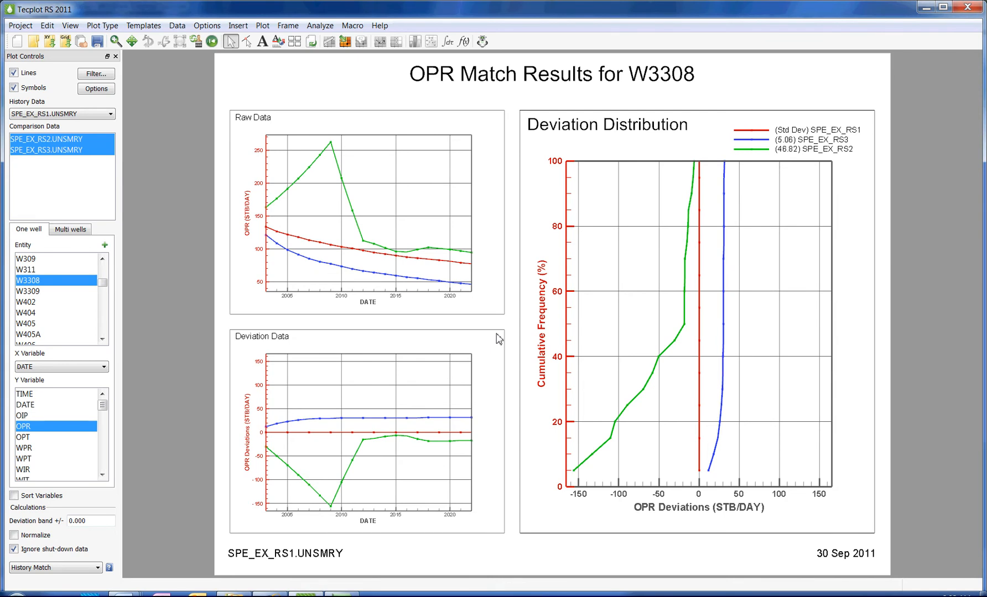
mouse_move(61, 203)
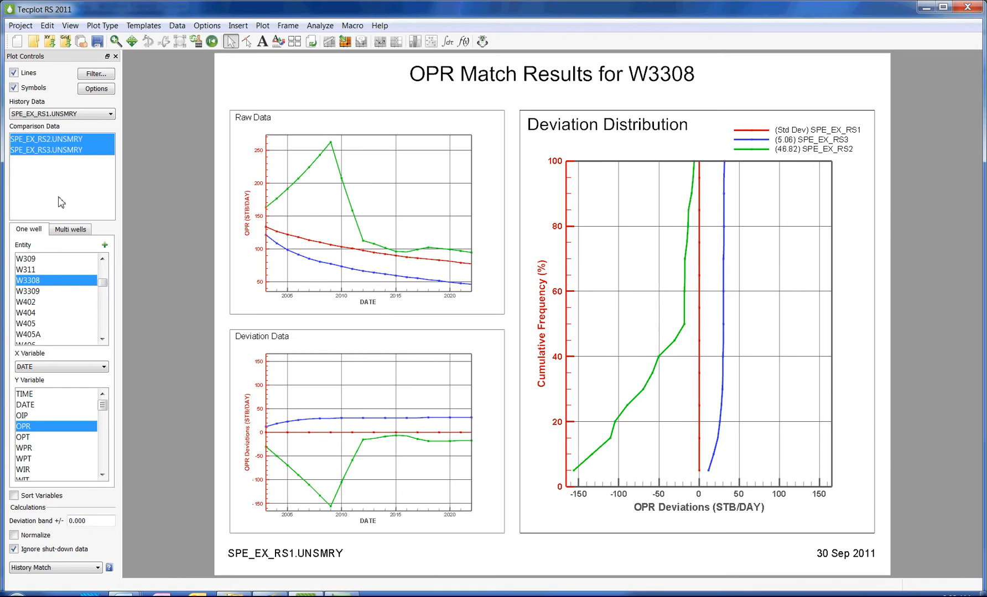
mouse_move(57, 157)
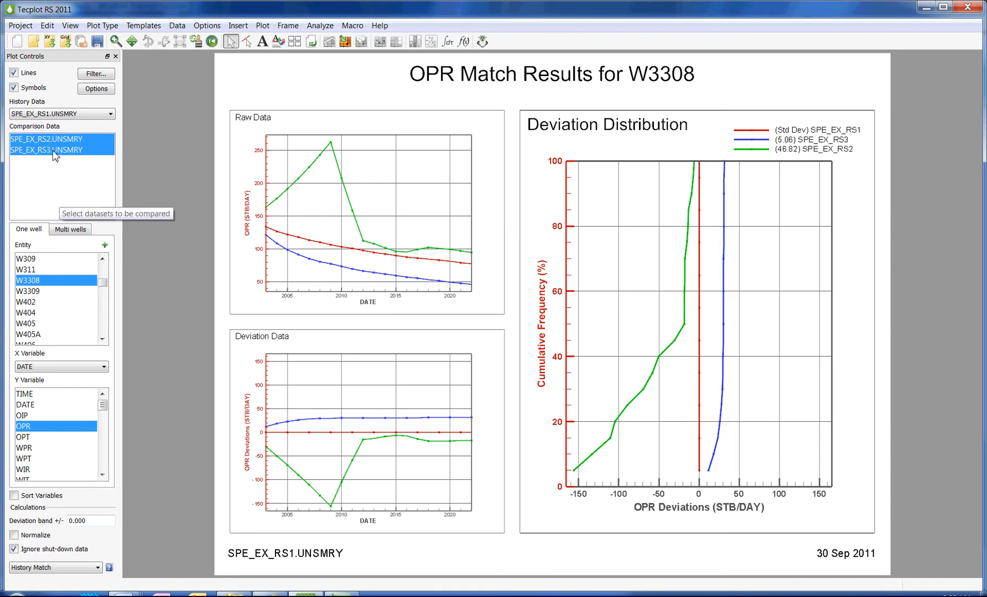
Re-add SPE_EX_RS2 after SPE_EX_RS3 in Comparison Data so RS3 is blue and RS2 green
click(46, 140)
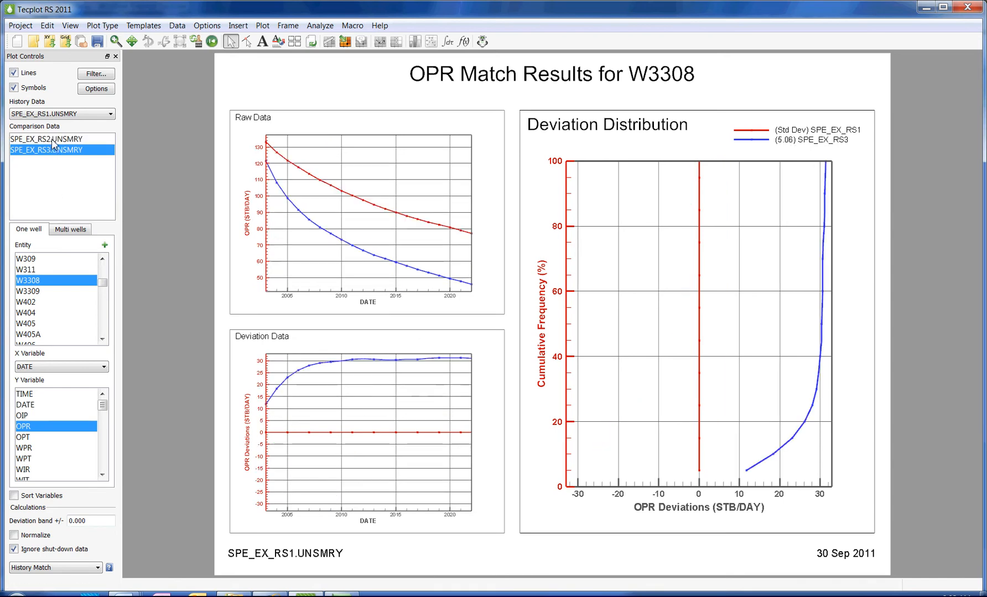
click(48, 139)
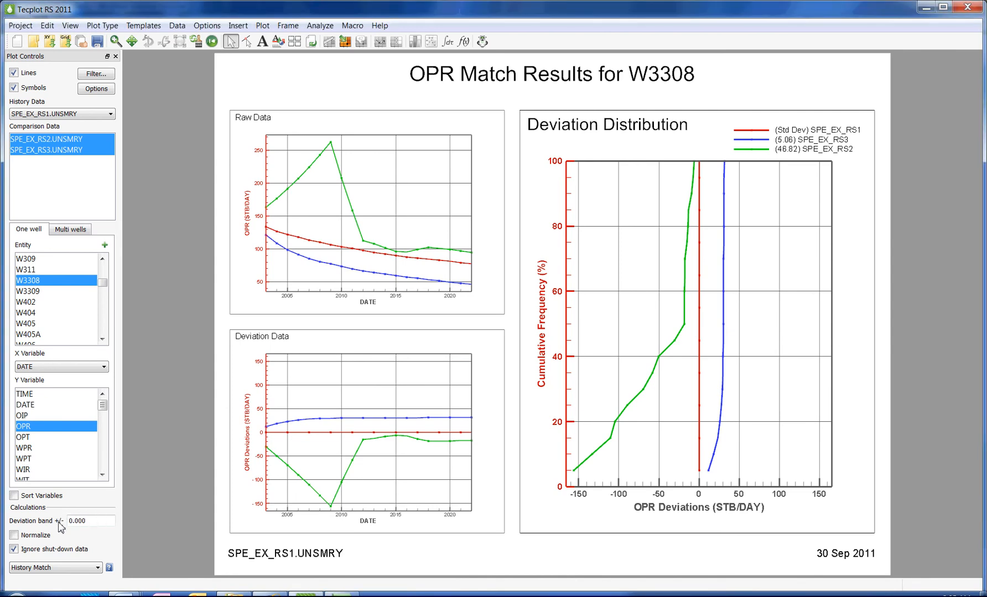
mouse_move(65, 529)
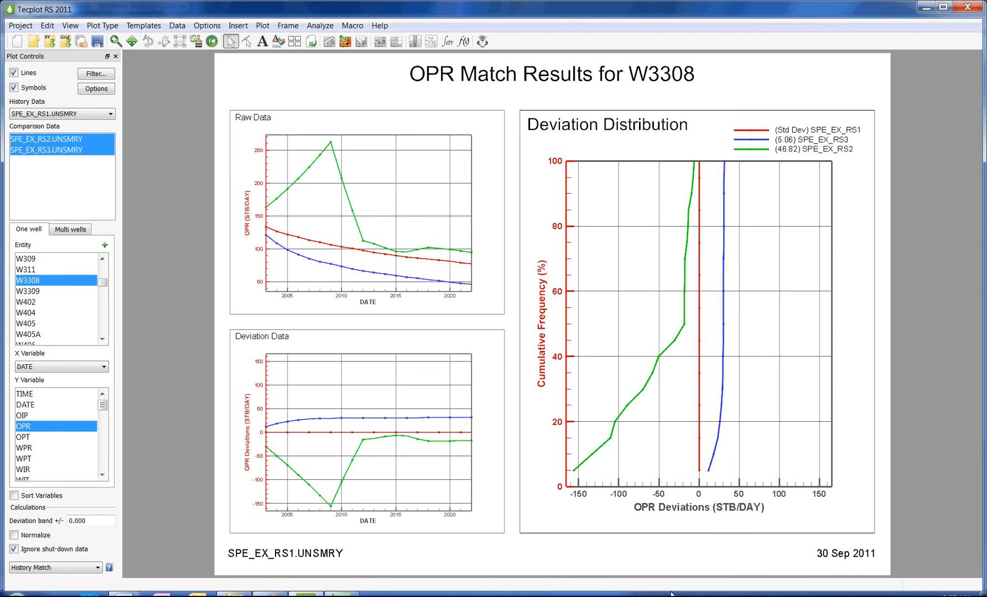
mouse_move(109, 538)
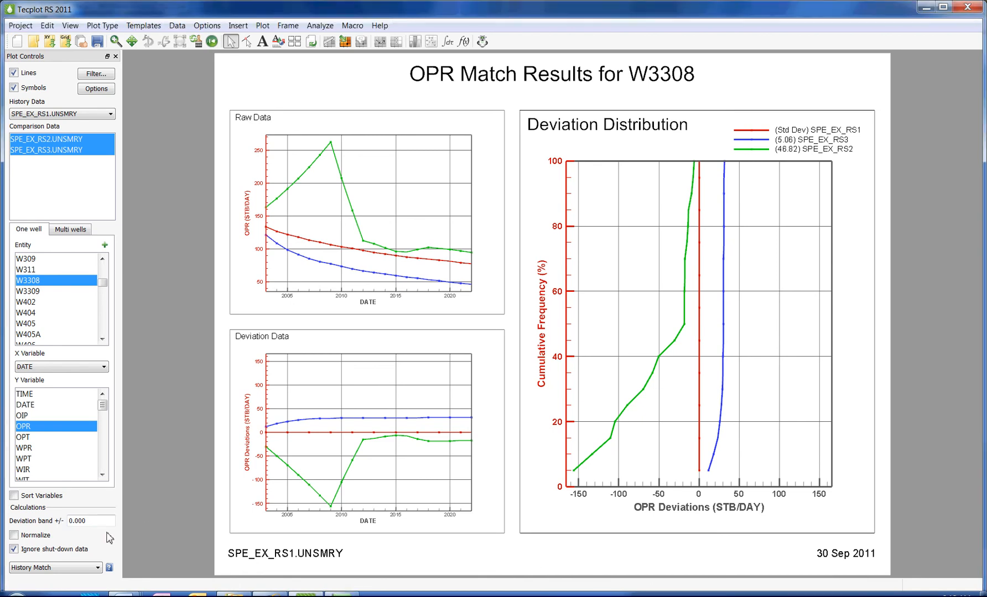
mouse_move(104, 527)
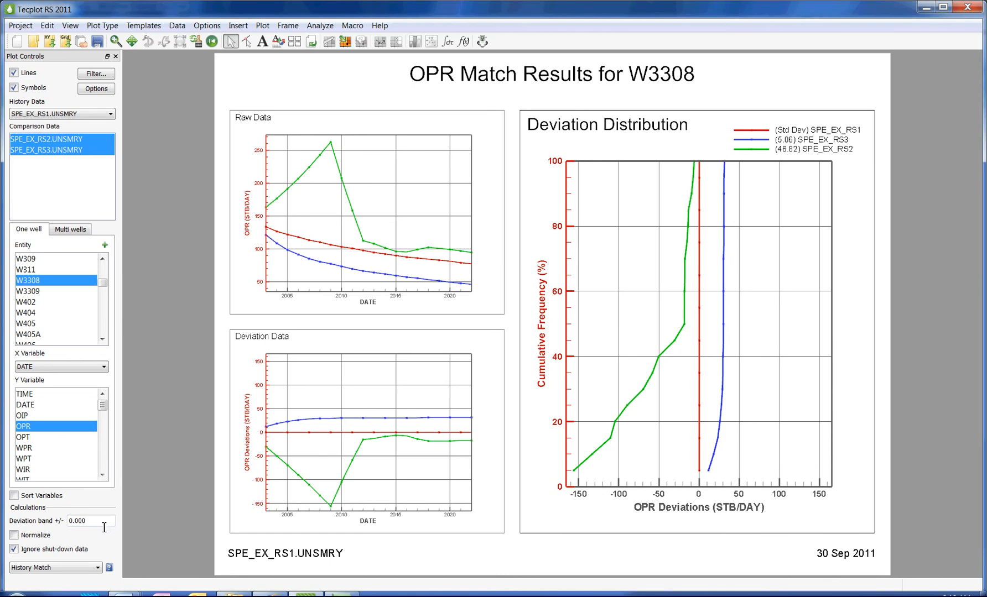
Set the deviation band to ±30, shading tolerance and showing RS3 35% and RS2 55% match
triple_click(90, 521)
text(30)
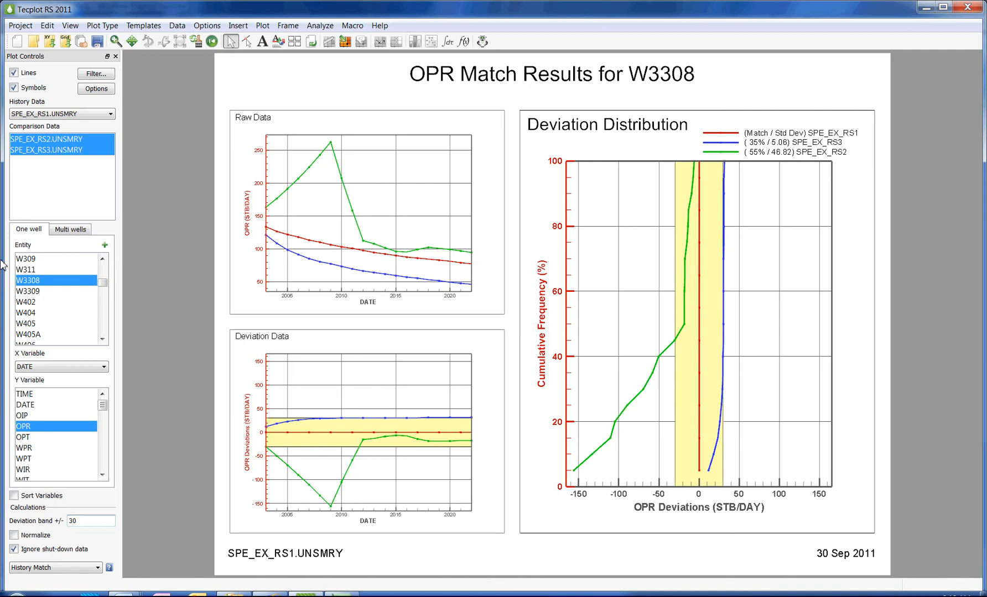
click(90, 521)
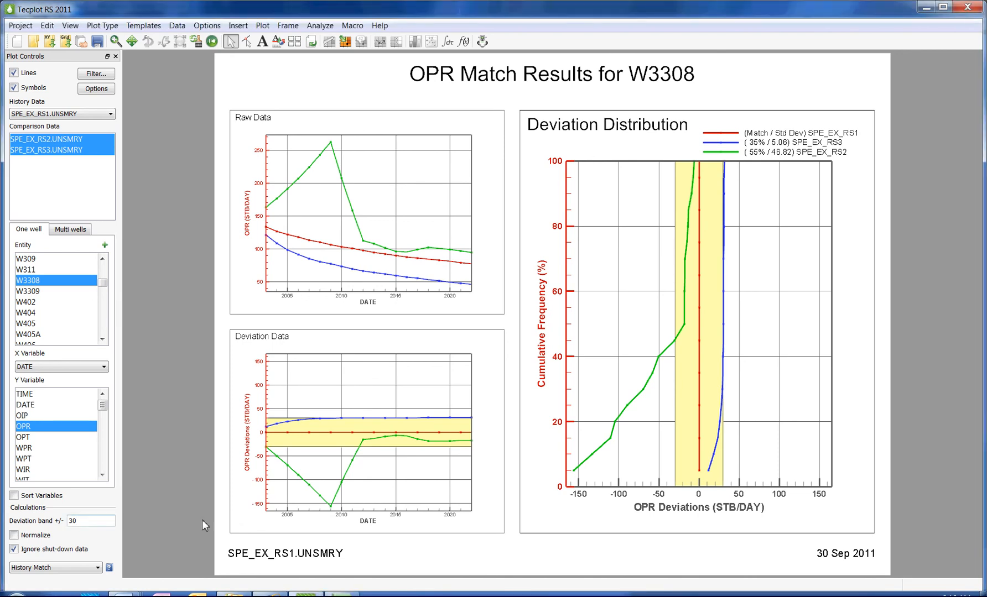
triple_click(90, 521)
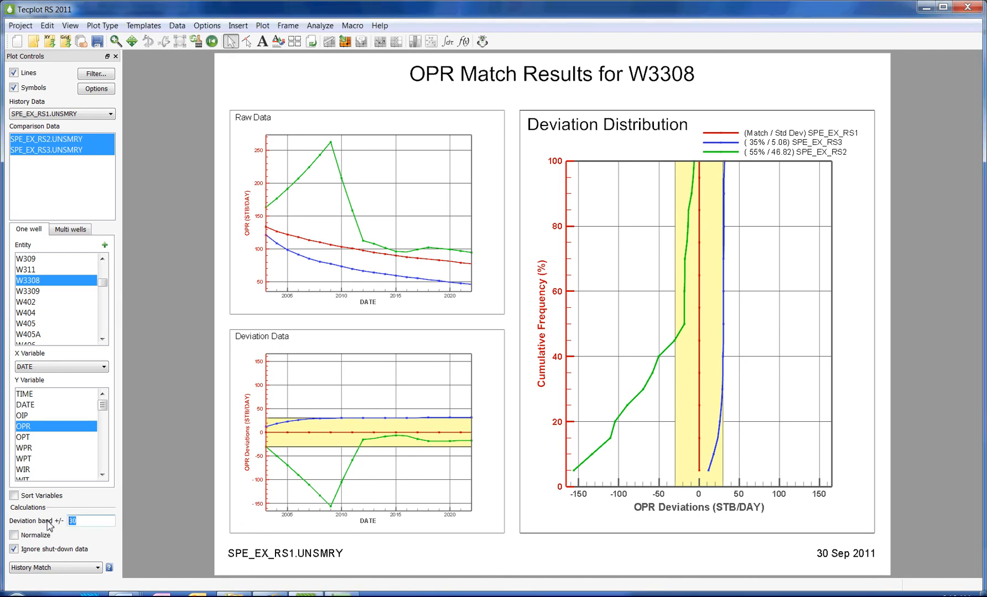